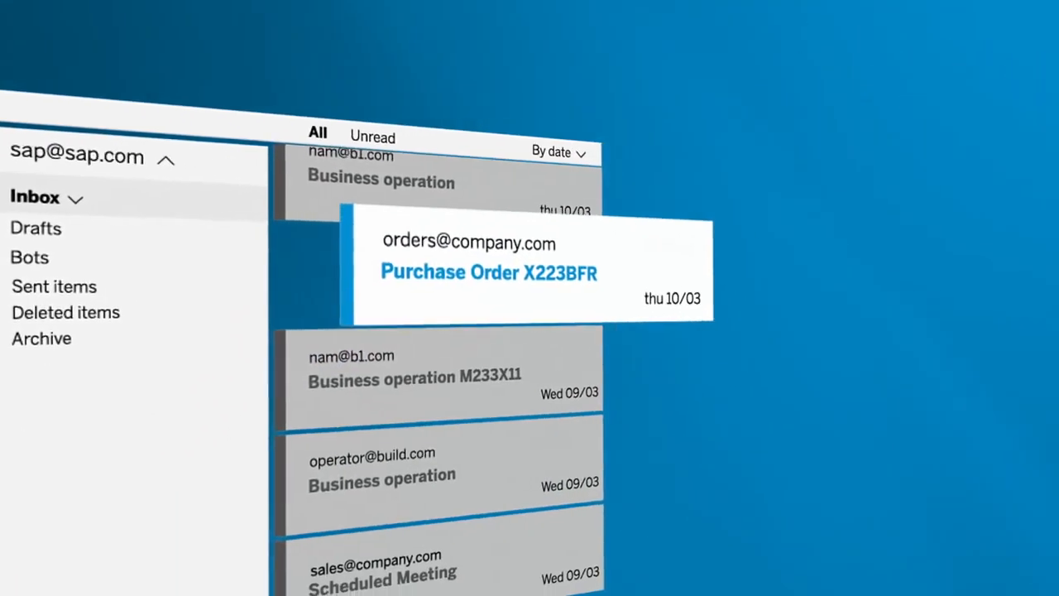
Step: Open the Purchase Order X223BFR email so its Purchase_Order_S68.pdf reaches SAP AI Business Services
click(488, 271)
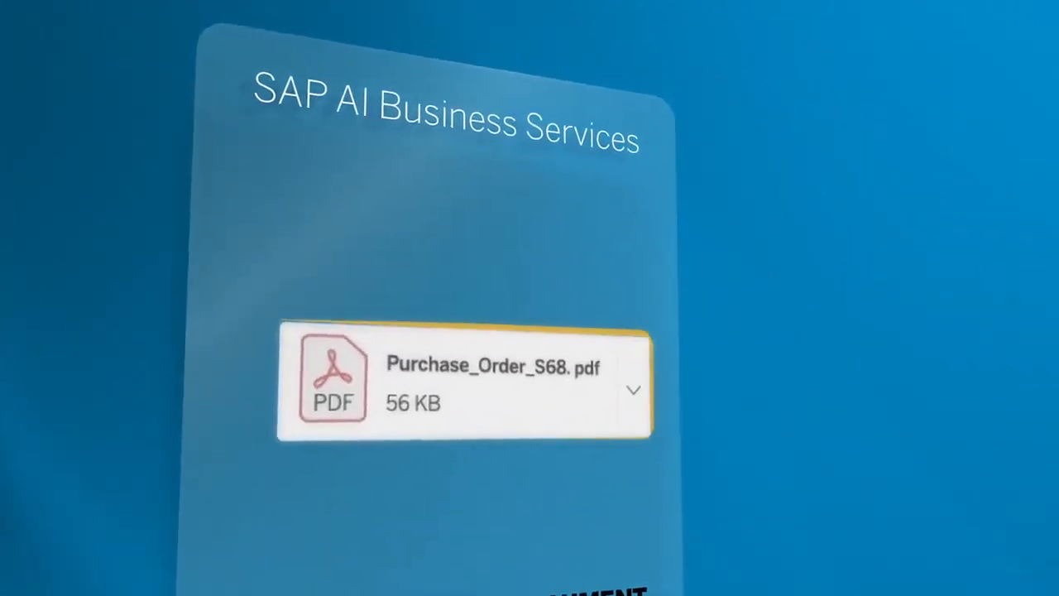
Step: View the Purchase_Order_S68.pdf down to its two J.B. Officeprint lines and GBP 2,340.00 total
click(455, 381)
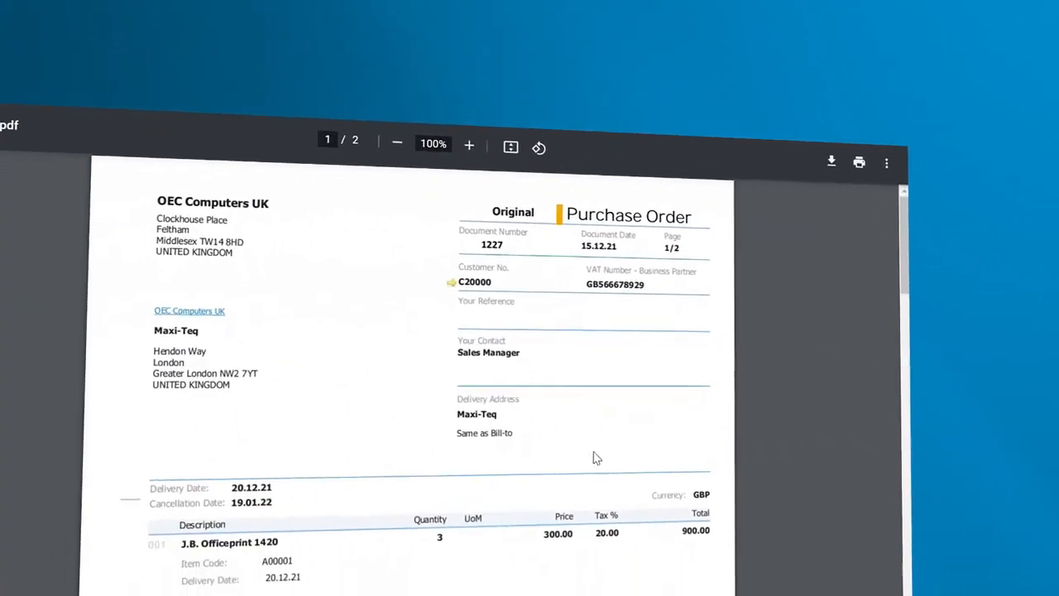
scroll(down, 3)
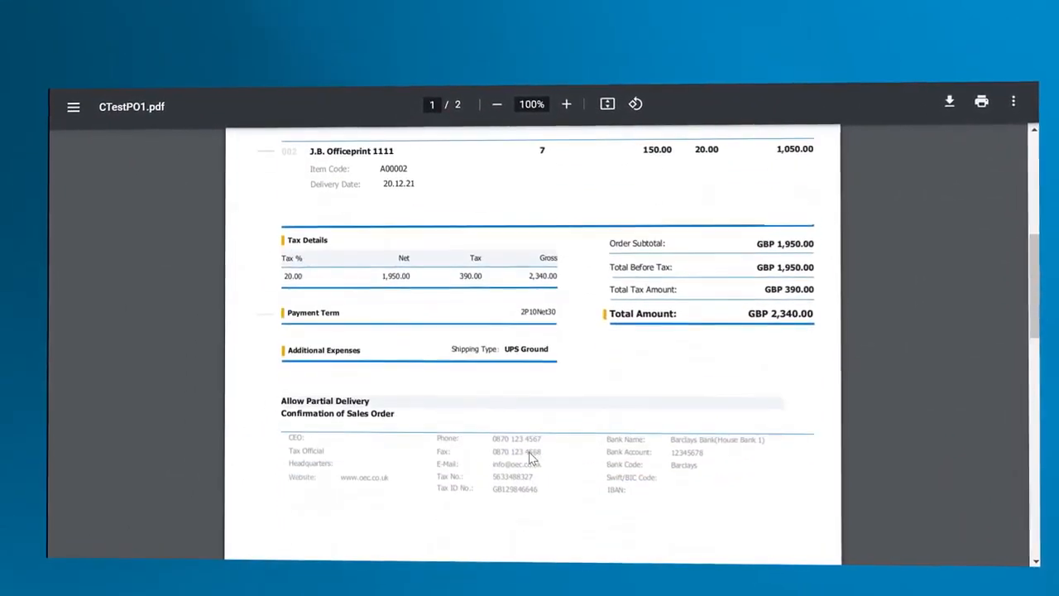